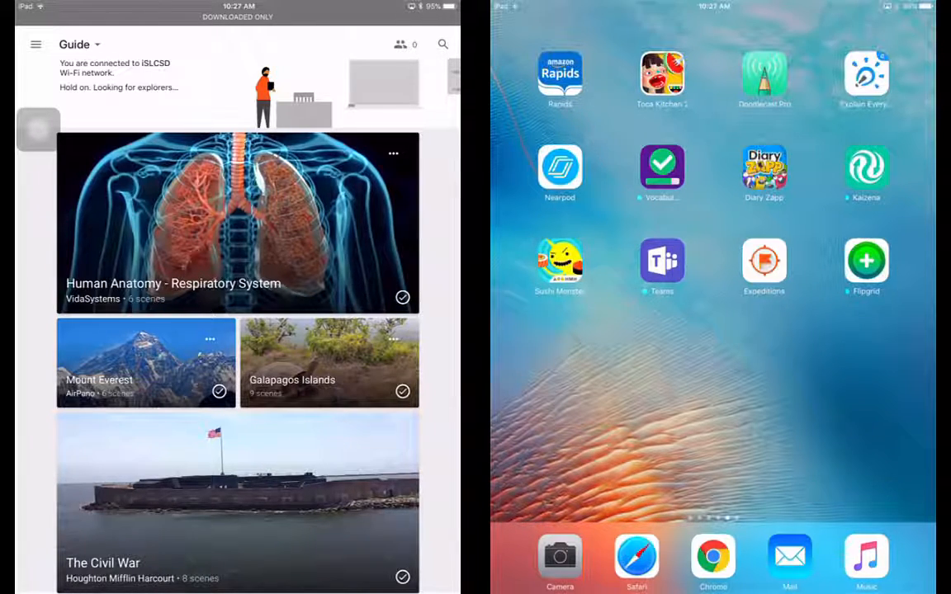
- Show all expeditions and preview the Galapagos Islands Charles Darwin Research Station scene, then close it
click(35, 45)
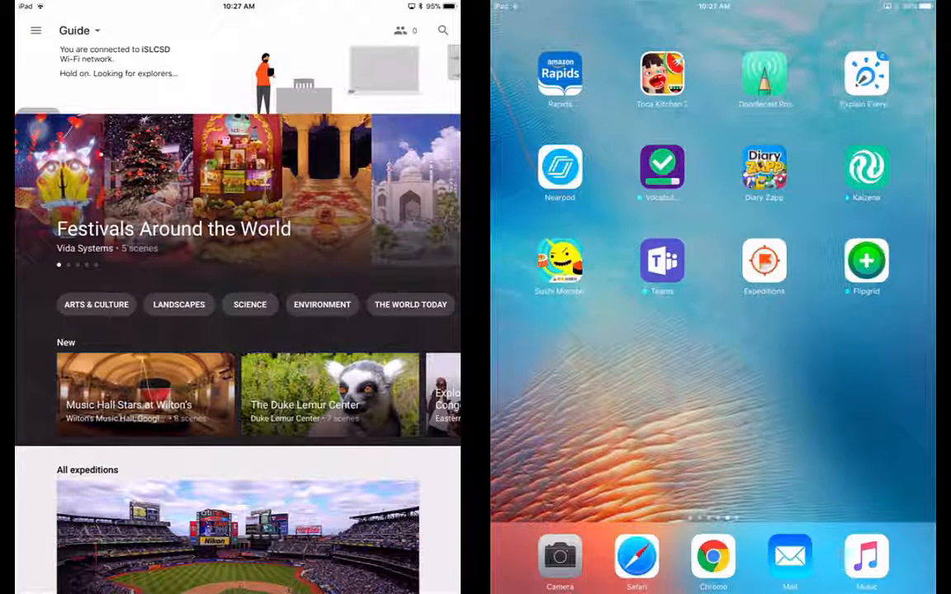
scroll(down, 3)
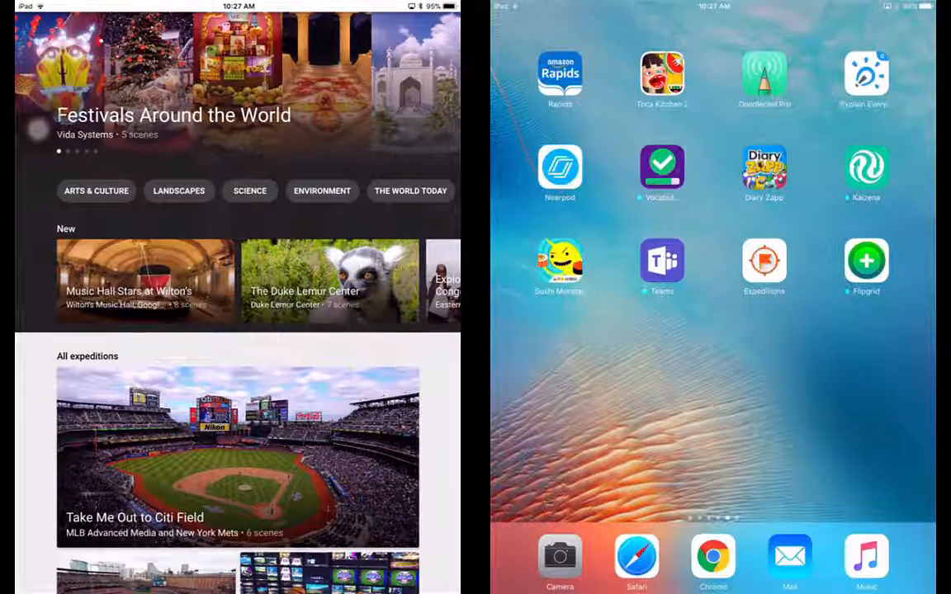
scroll(down, 3)
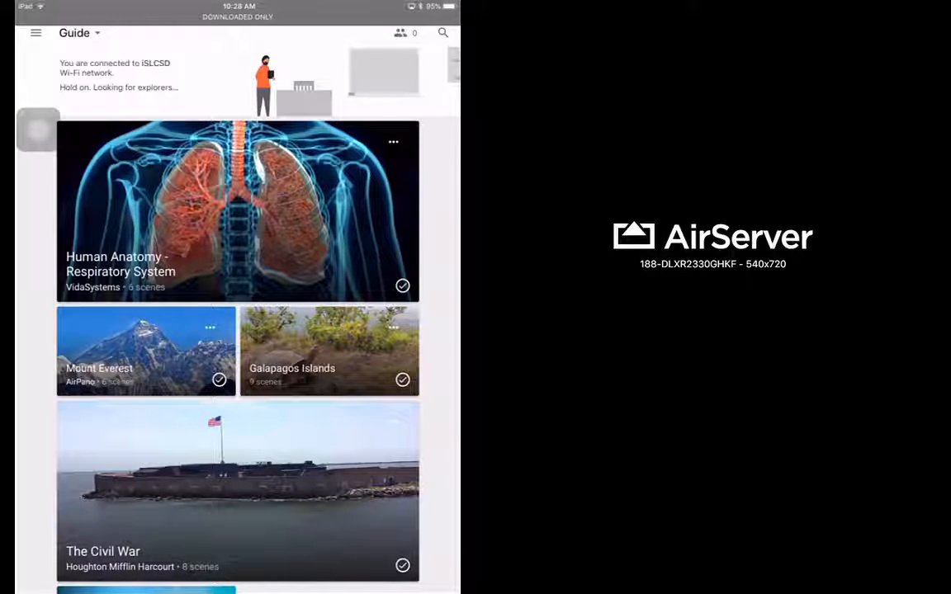
click(329, 351)
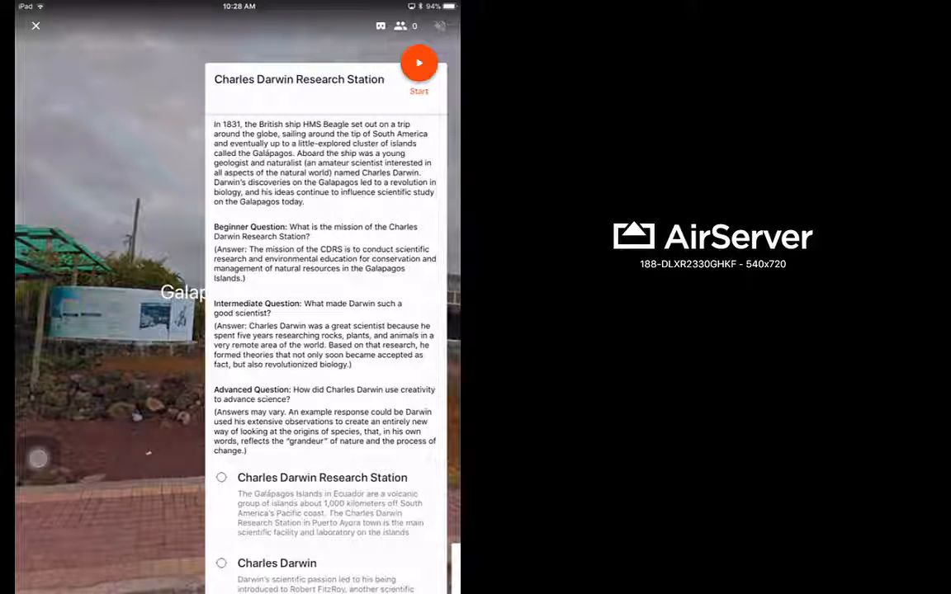
click(418, 63)
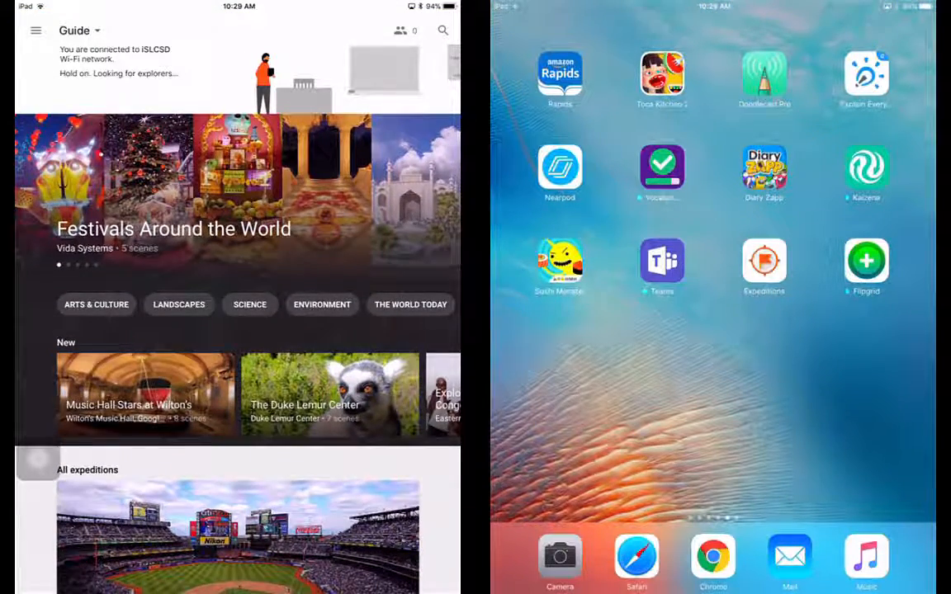
- Search the catalogue for 'sloth', then 'sharks', and open the Sharks expedition
click(443, 30)
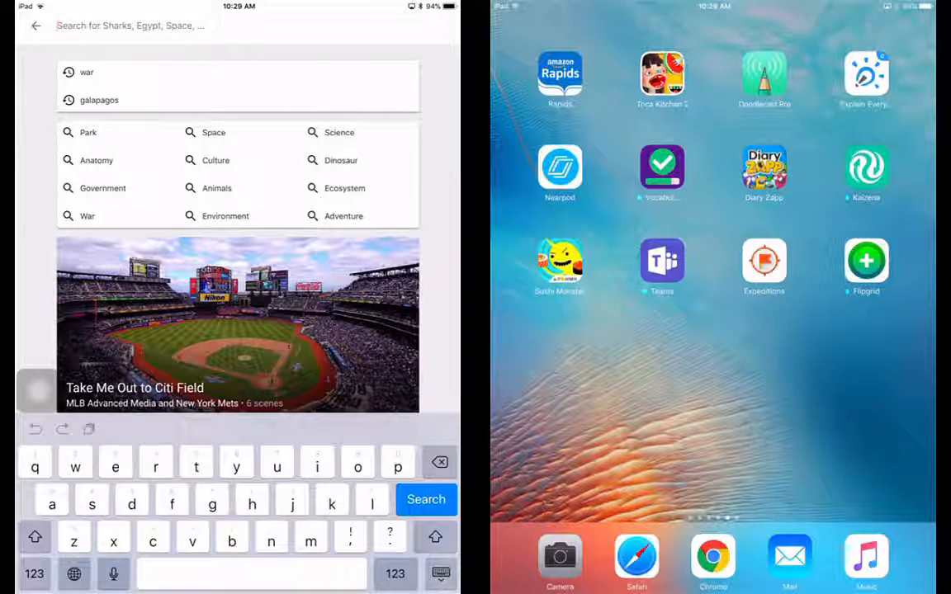
text(sloth)
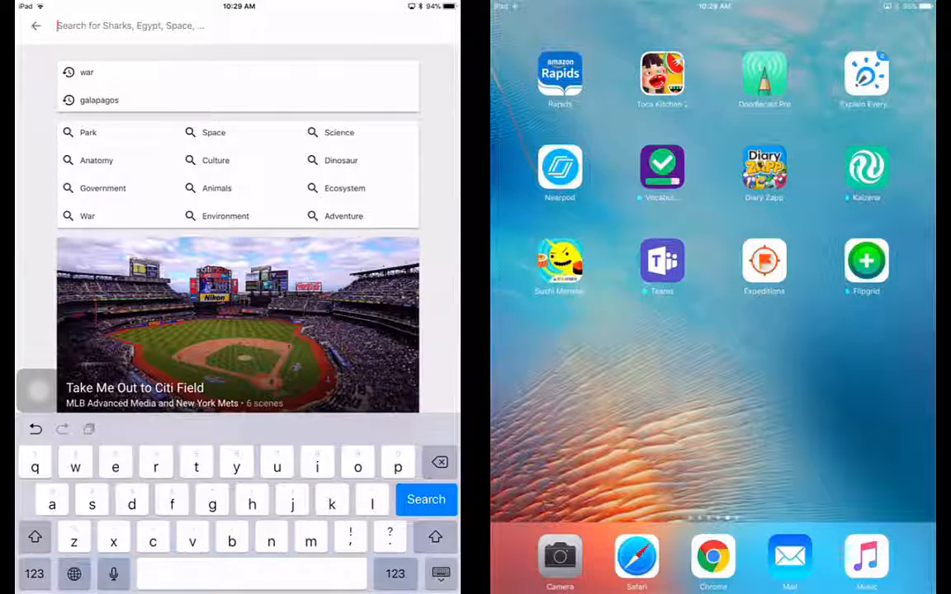
text(sharks)
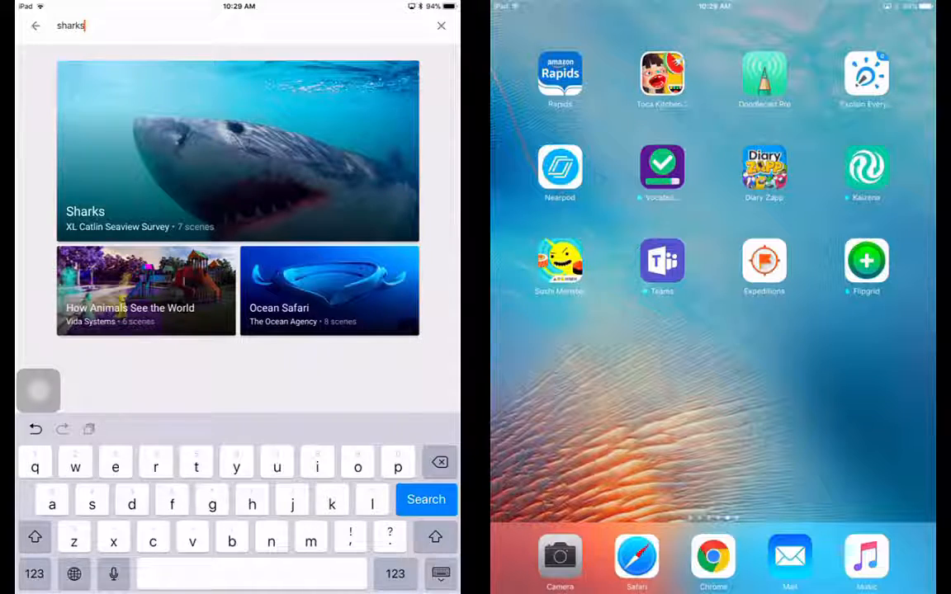
click(426, 499)
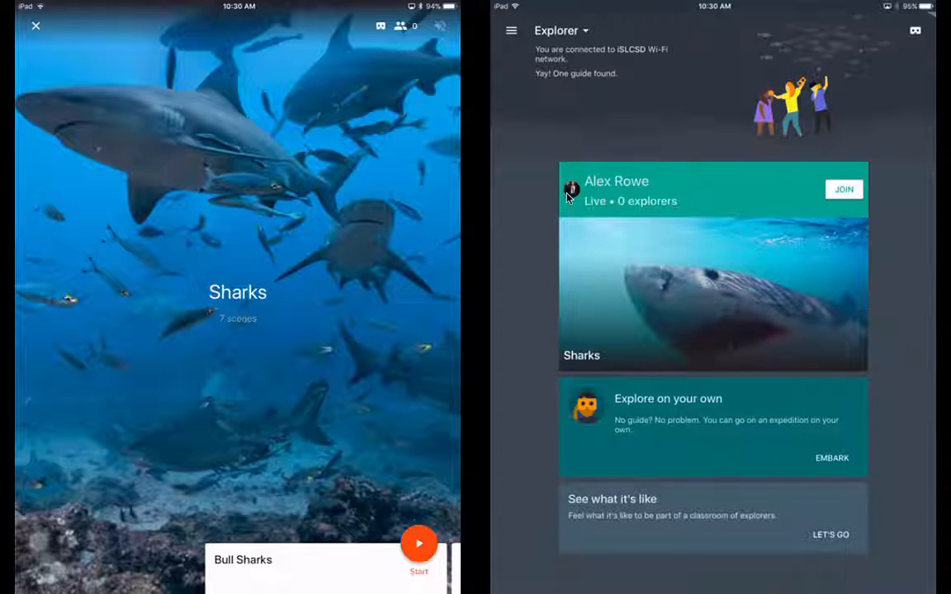
mouse_move(601, 246)
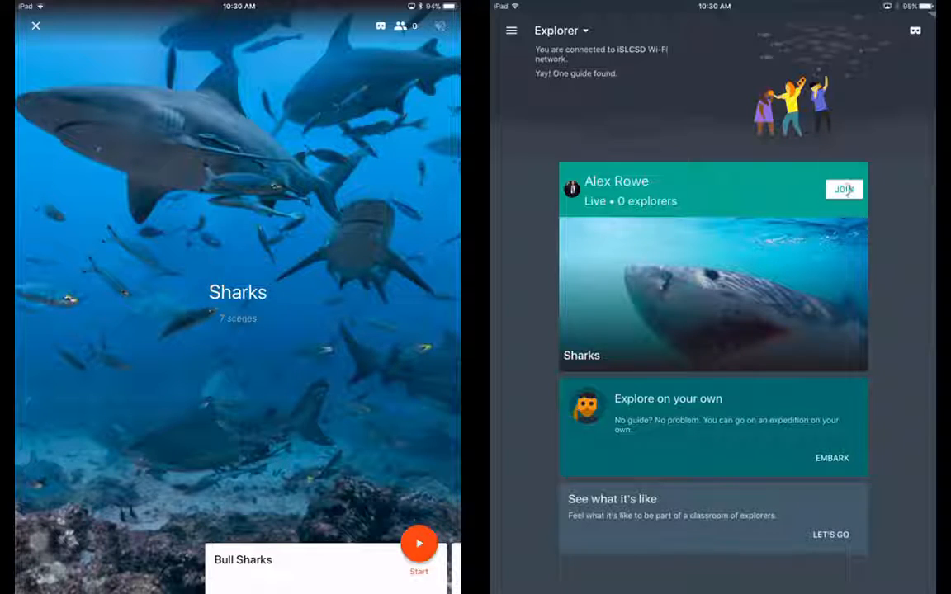
- Join the Sharks session as explorer on the student iPad and start the Bull Sharks scene
click(844, 190)
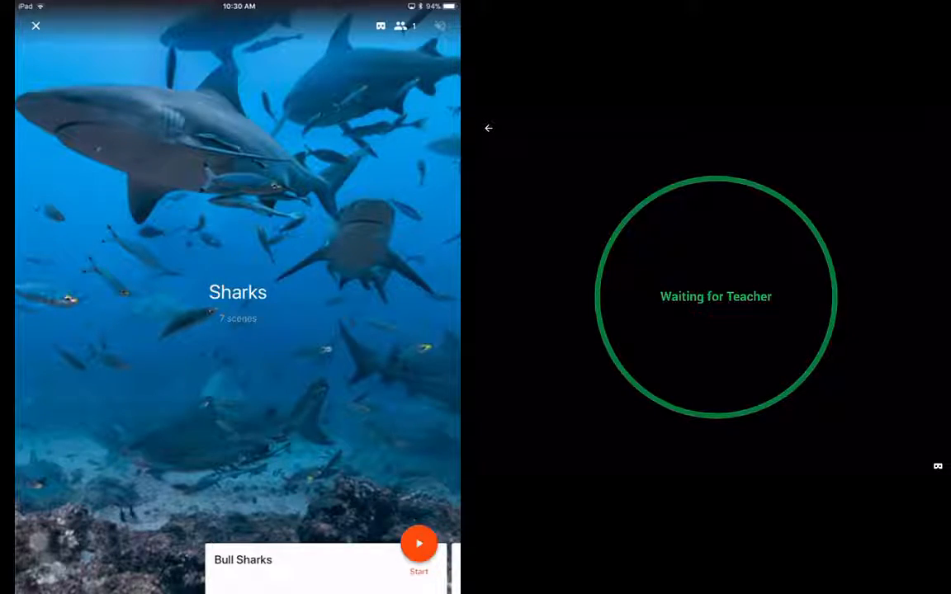
click(419, 543)
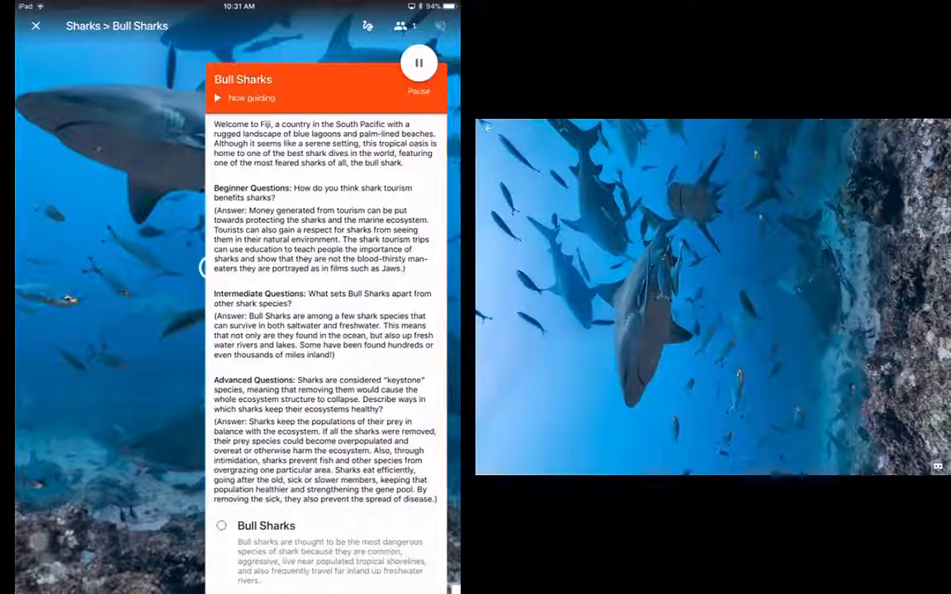
- Scroll down through the Bull Sharks scene notes
scroll(down, 3)
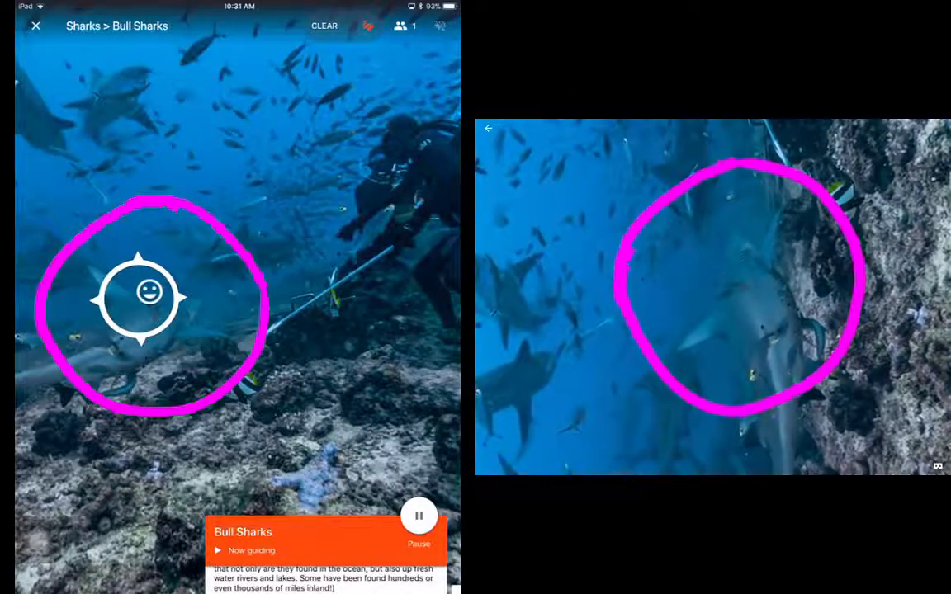
- Switch to the Whale Shark scene, then leave the Sharks expedition
click(324, 26)
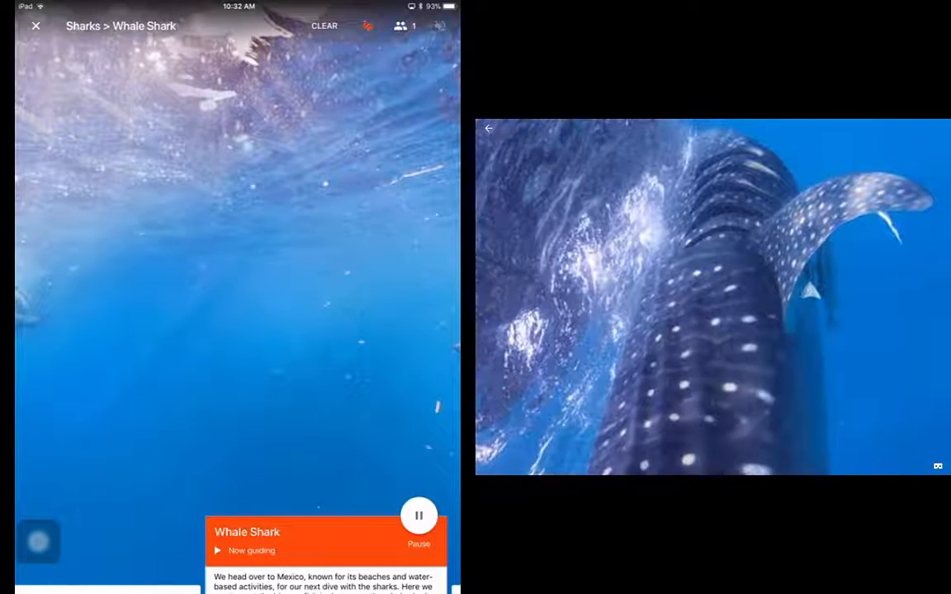
click(36, 25)
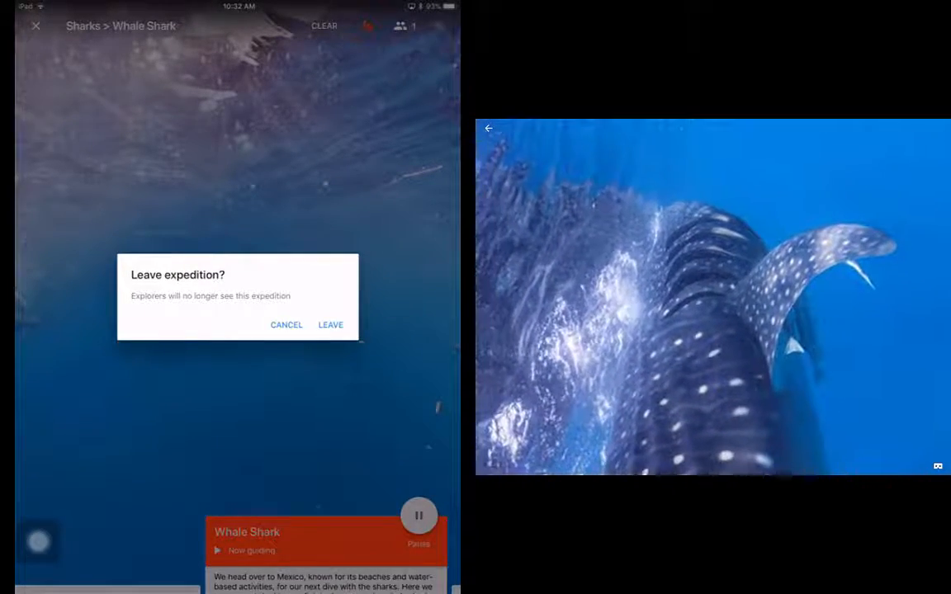
click(331, 325)
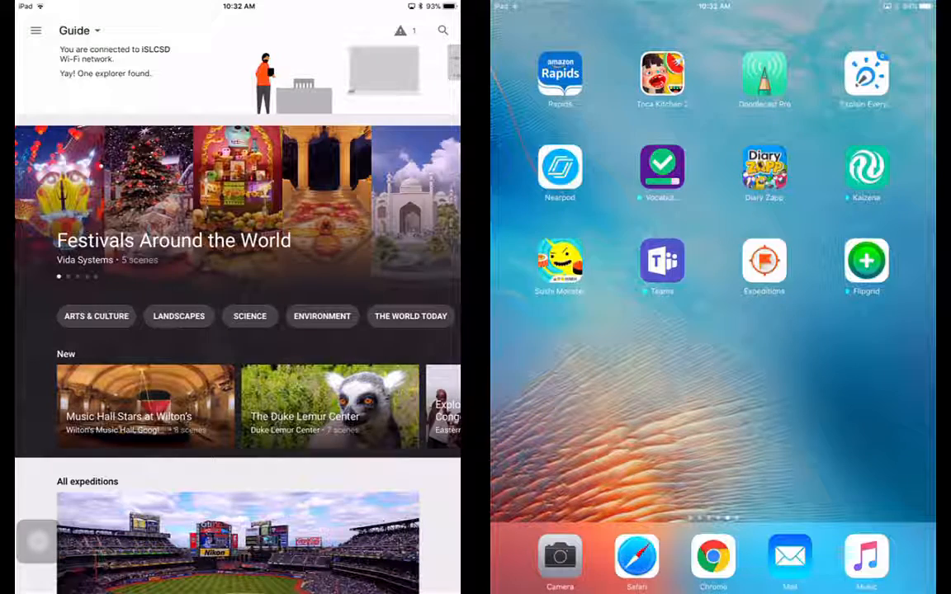
- Switch on 'Downloaded only' from the guide's menu
click(35, 30)
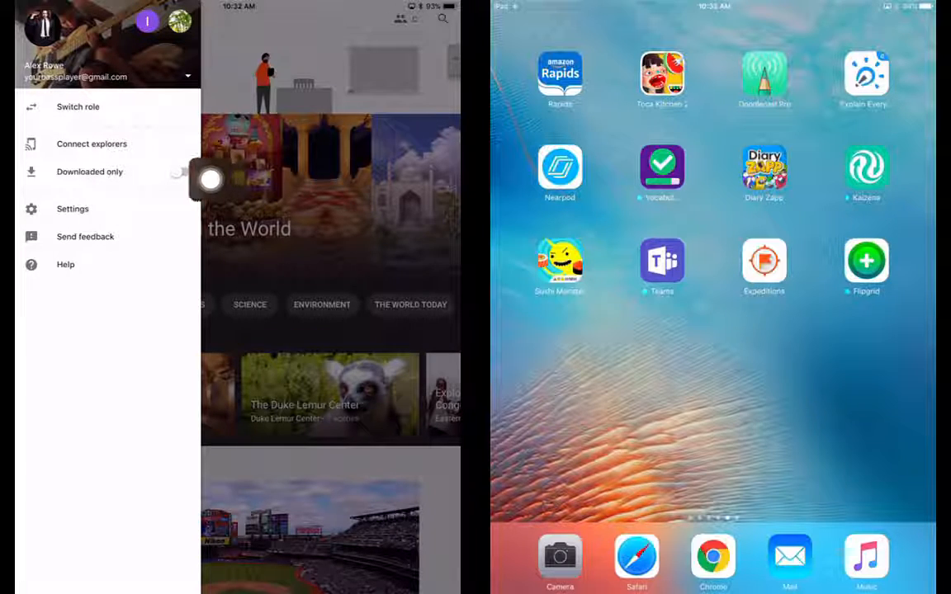
click(181, 172)
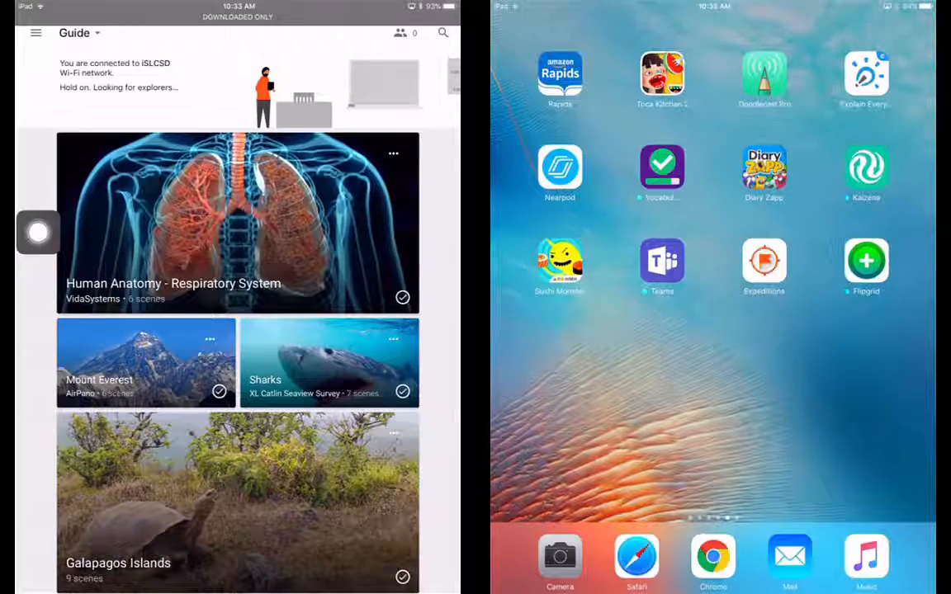
- Remove the Sharks expedition download and confirm the removal
scroll(down, 3)
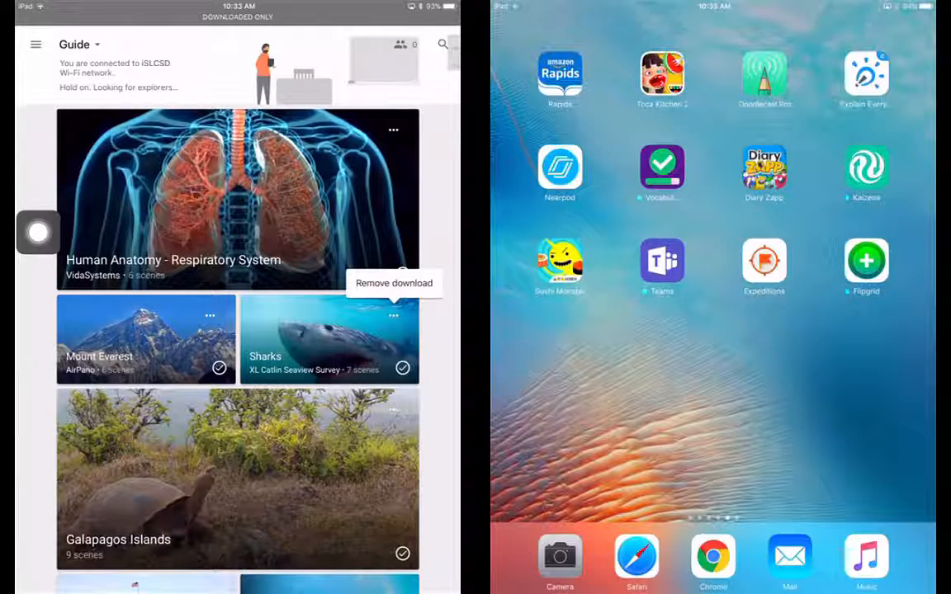
click(394, 283)
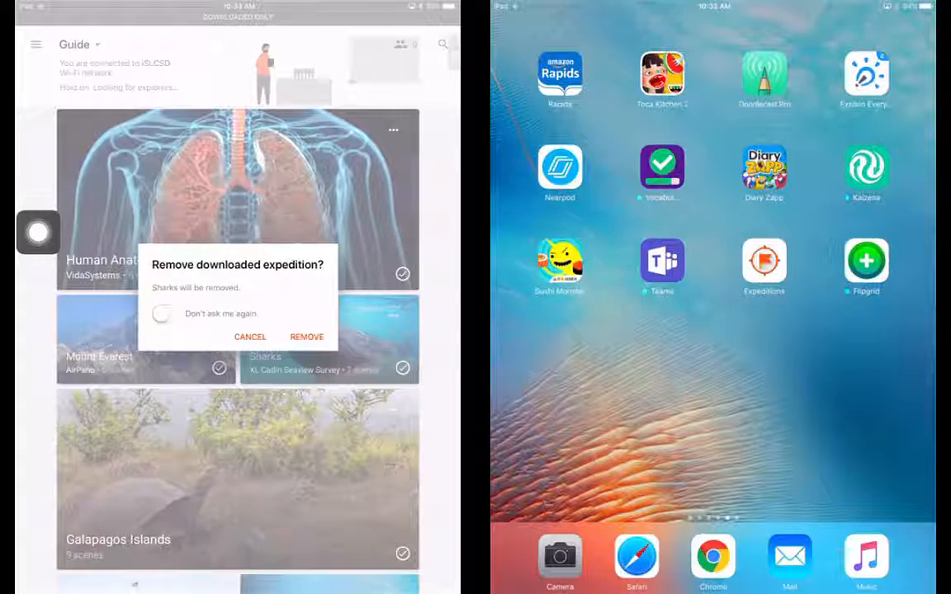
click(307, 337)
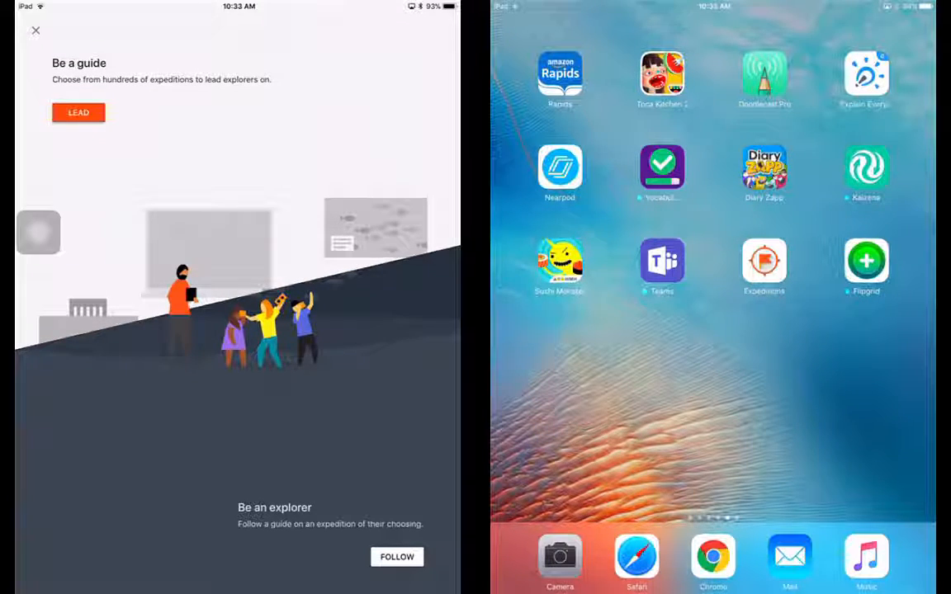
- Launch Expeditions on the student iPad, choose Follow, and dismiss the Google sign-in prompt
click(764, 260)
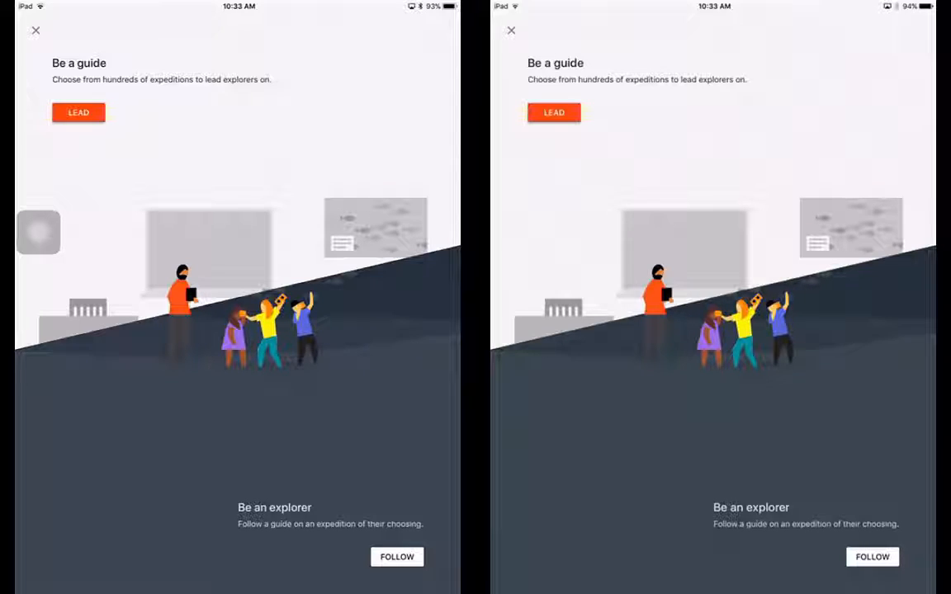
click(554, 113)
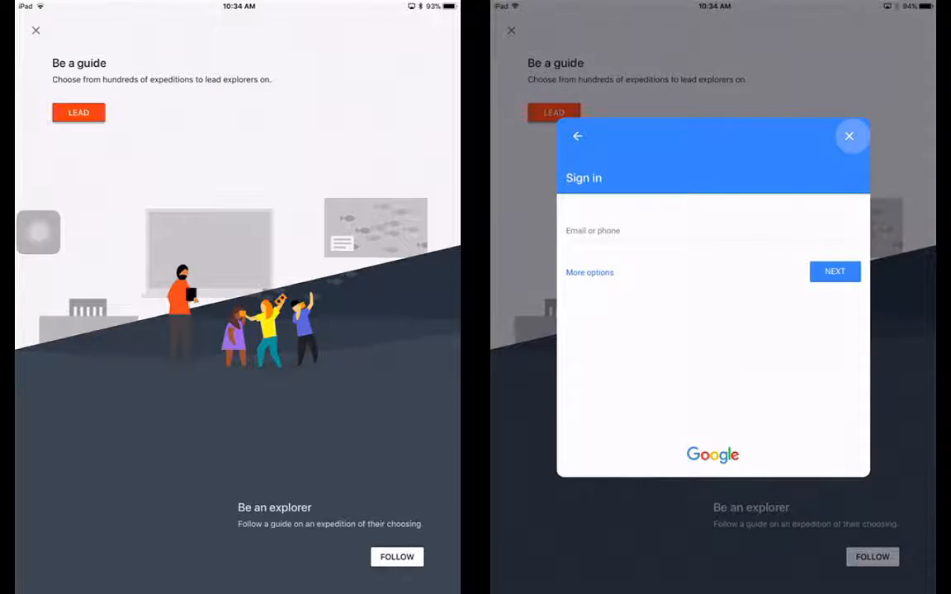
click(849, 135)
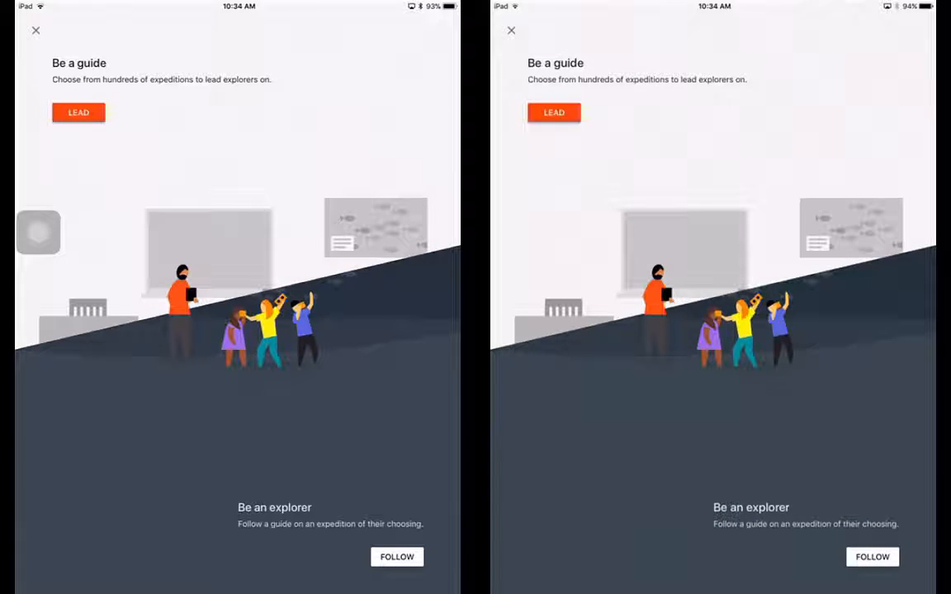
- Take the Lead role on the teacher iPad and scroll through All expeditions
click(78, 112)
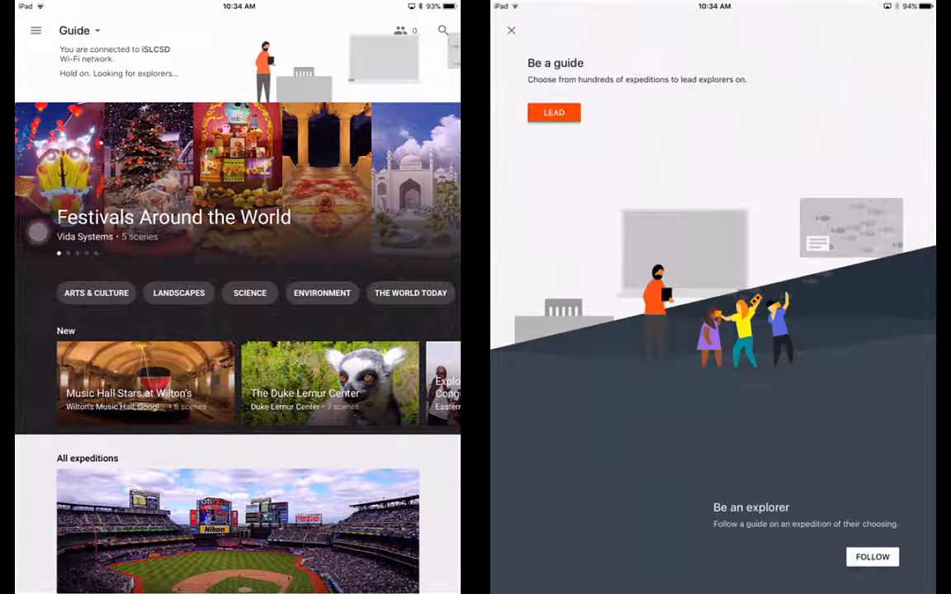
scroll(down, 3)
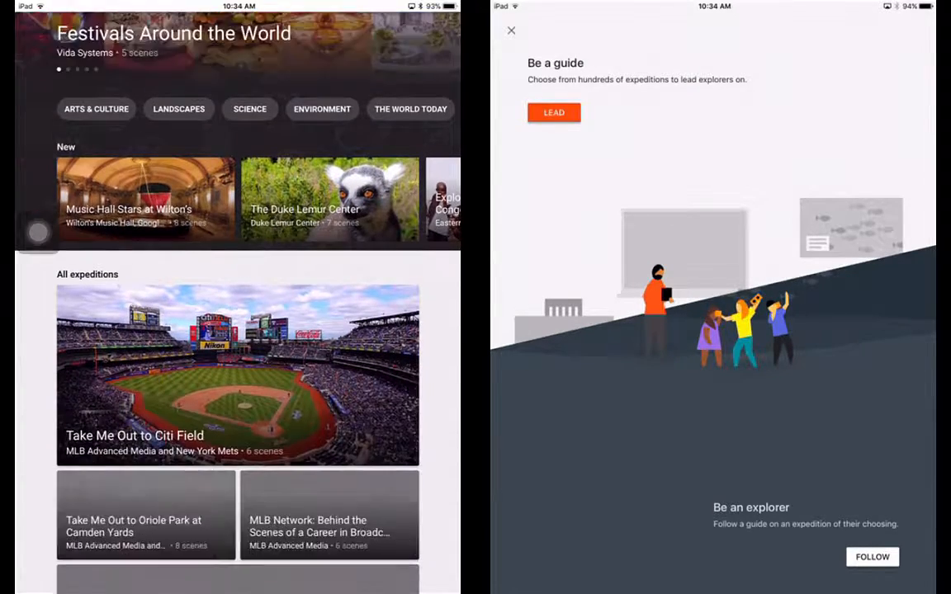
scroll(down, 3)
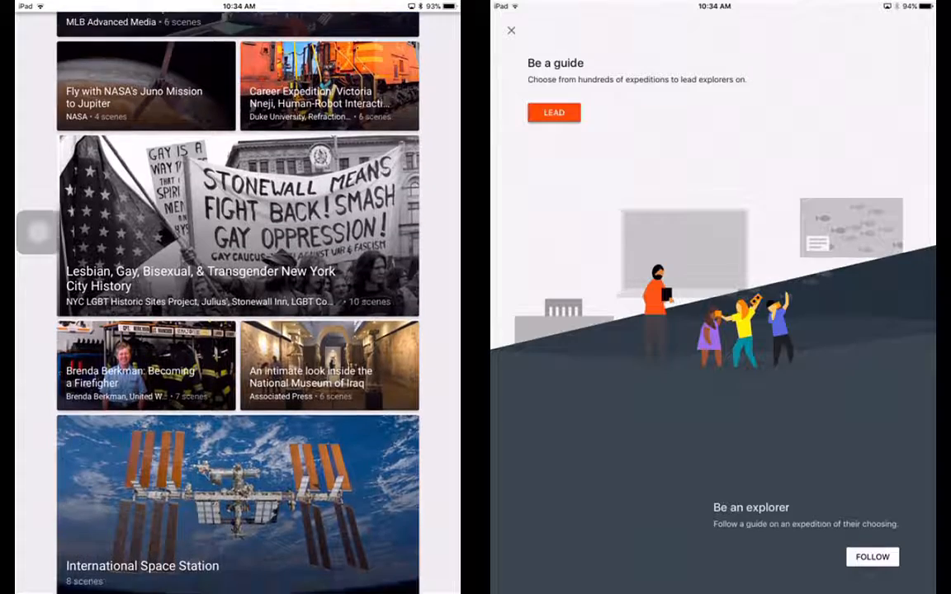
scroll(down, 3)
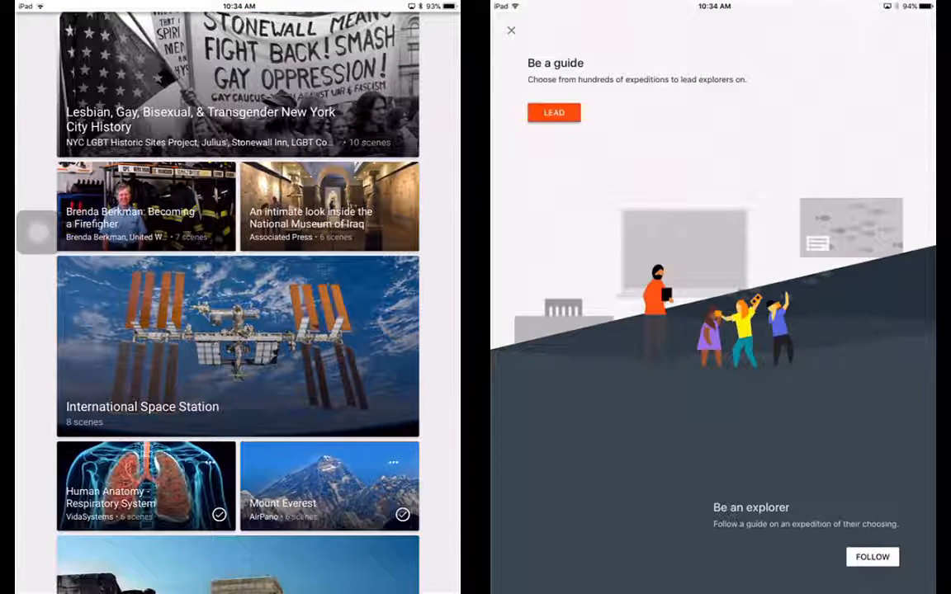
scroll(down, 3)
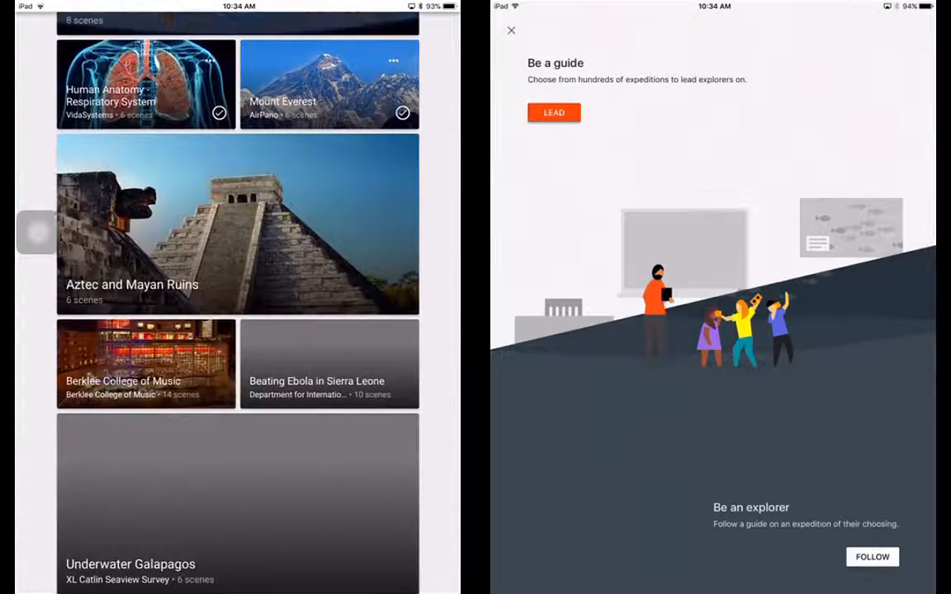
scroll(down, 3)
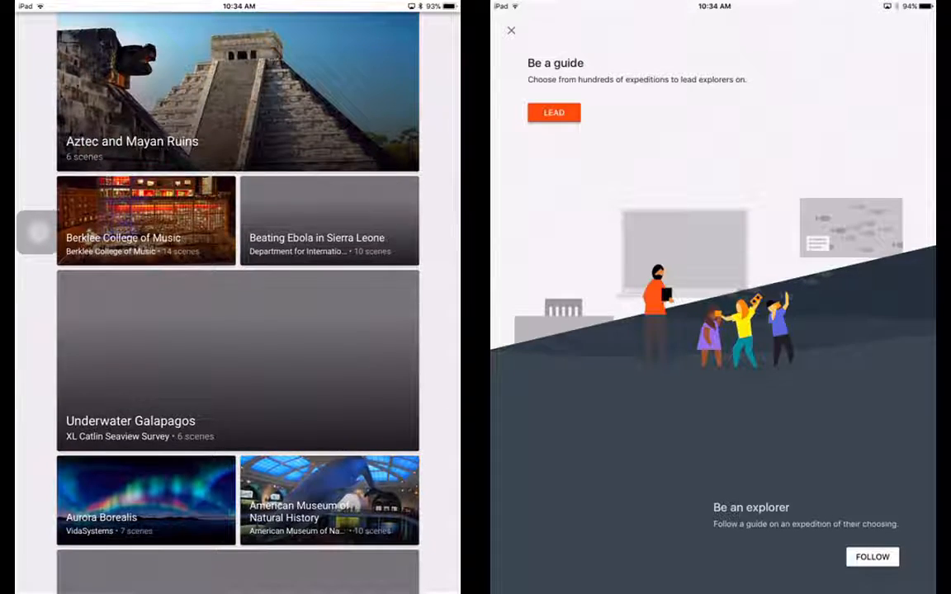